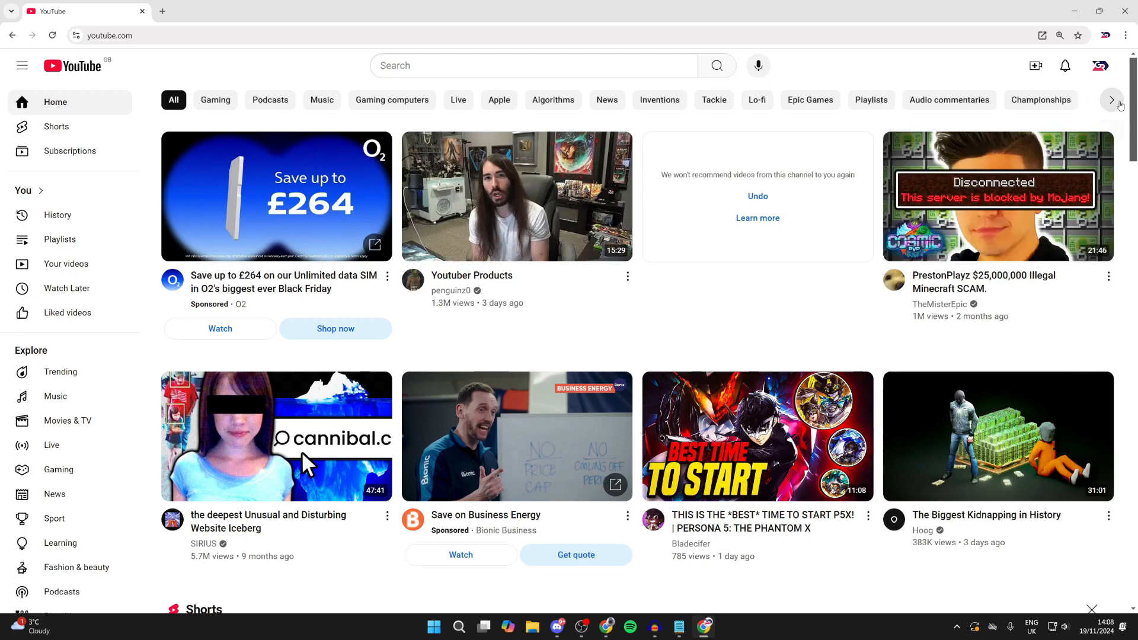
Open YouTube Studio from the profile avatar's account menu
click(1100, 65)
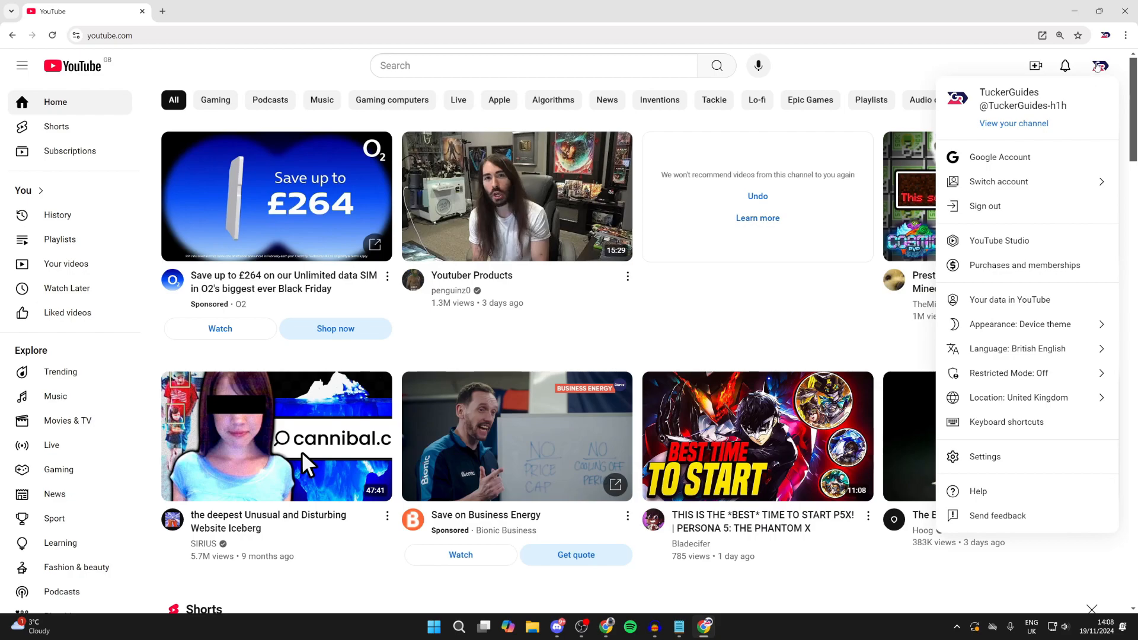
mouse_move(999, 240)
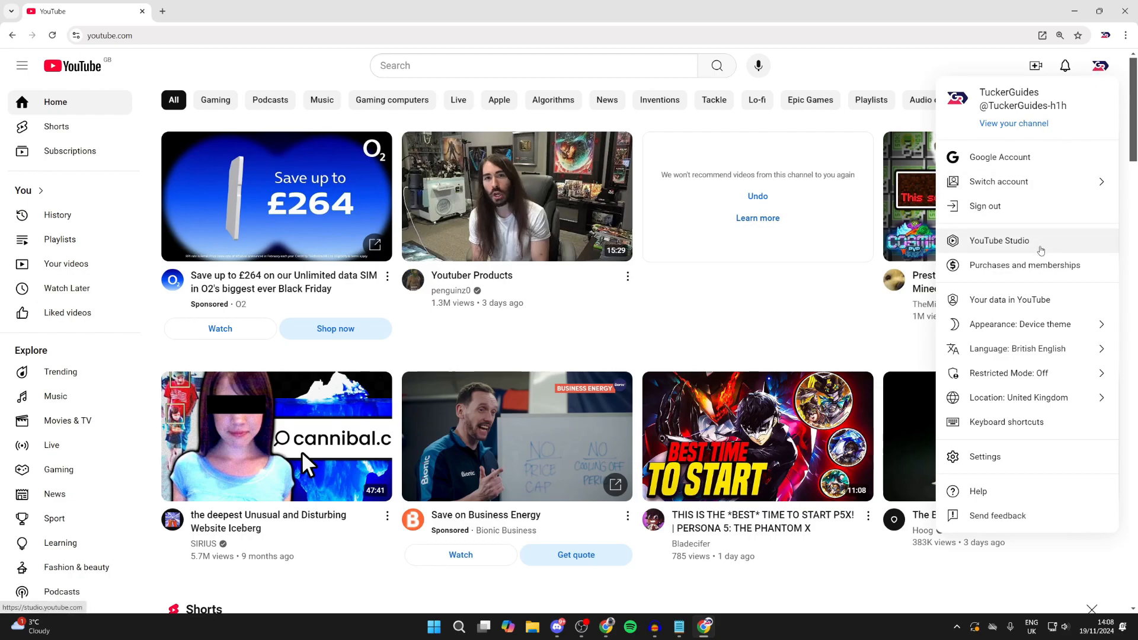
click(1000, 240)
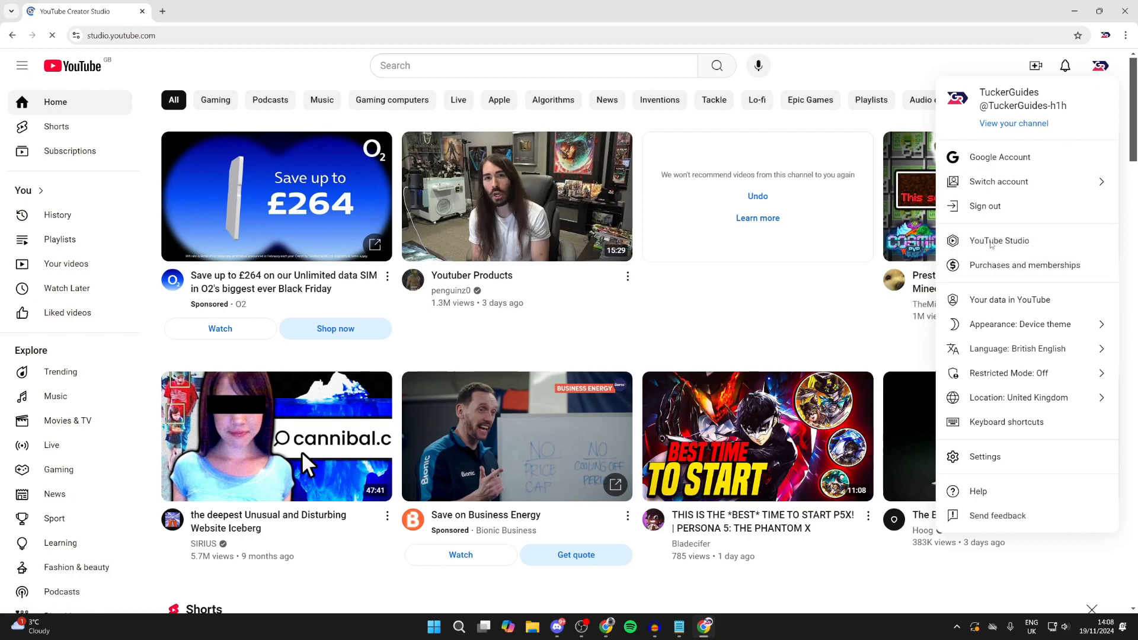
click(999, 240)
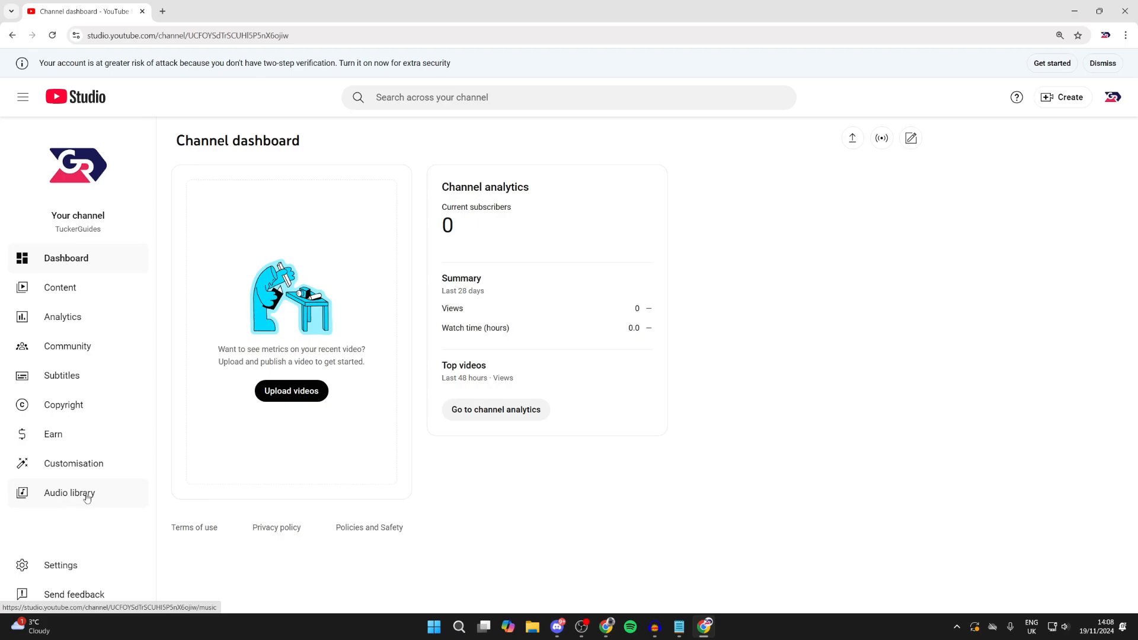
Open the Audio library from the YouTube Studio sidebar
click(70, 493)
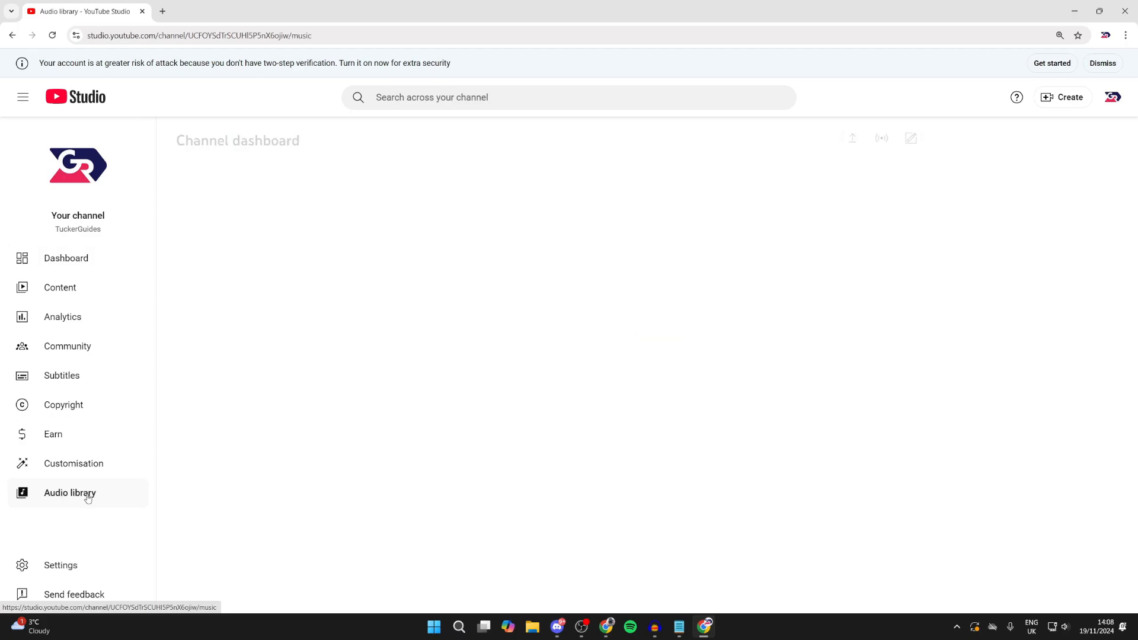
click(70, 493)
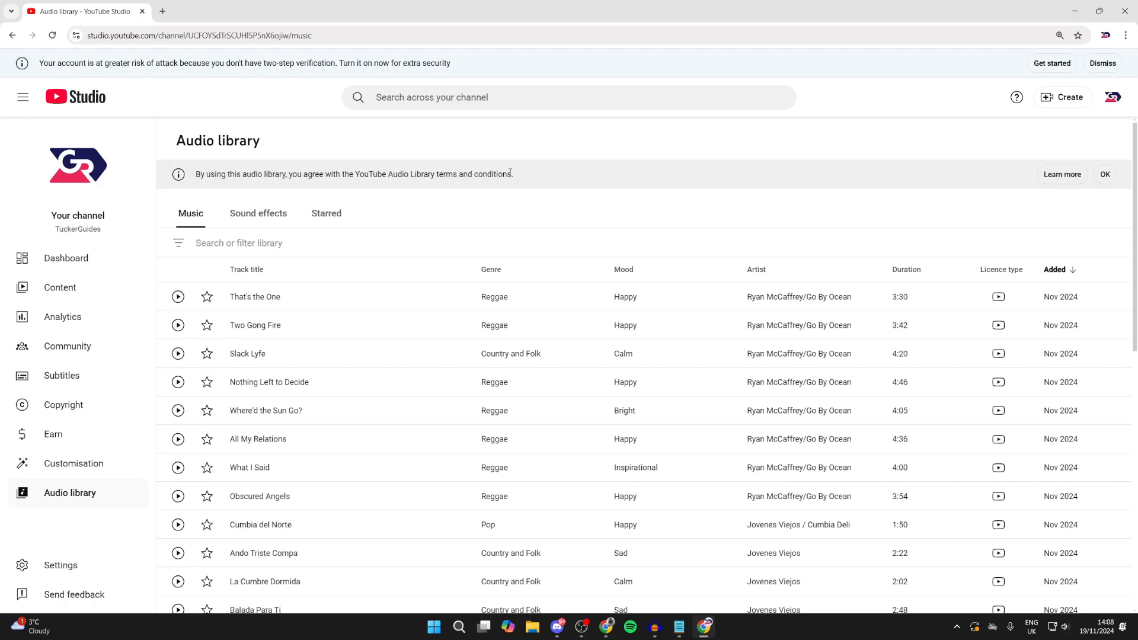
mouse_move(358, 307)
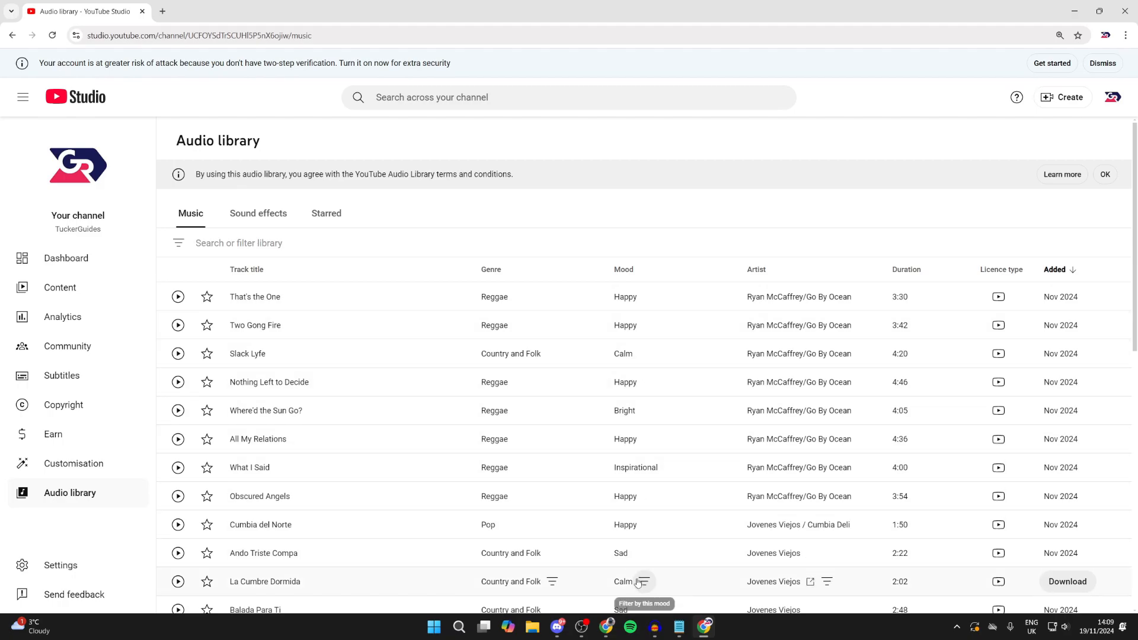
Load The Soundlings' 'System Corruption' in the player and download it as mp3
scroll(down, 3)
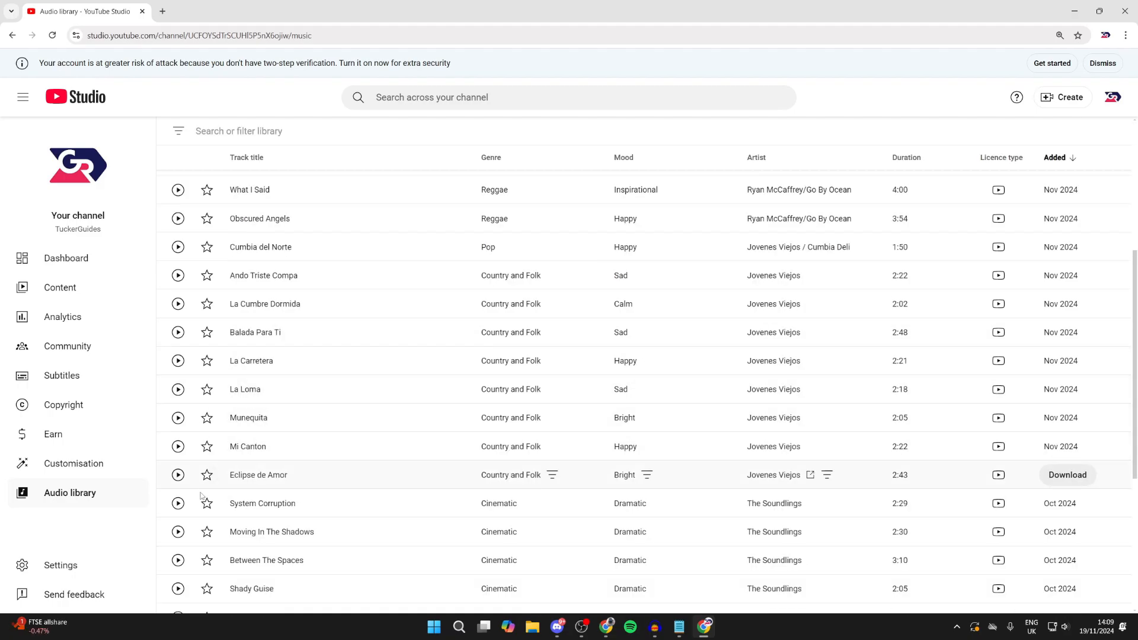
click(178, 503)
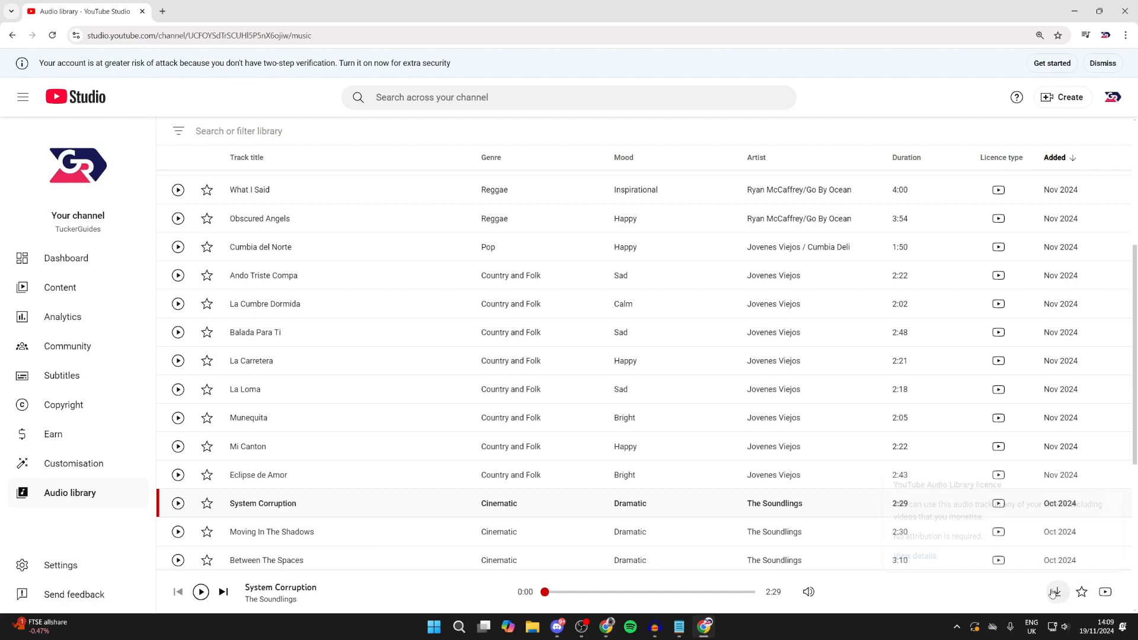
mouse_move(1054, 592)
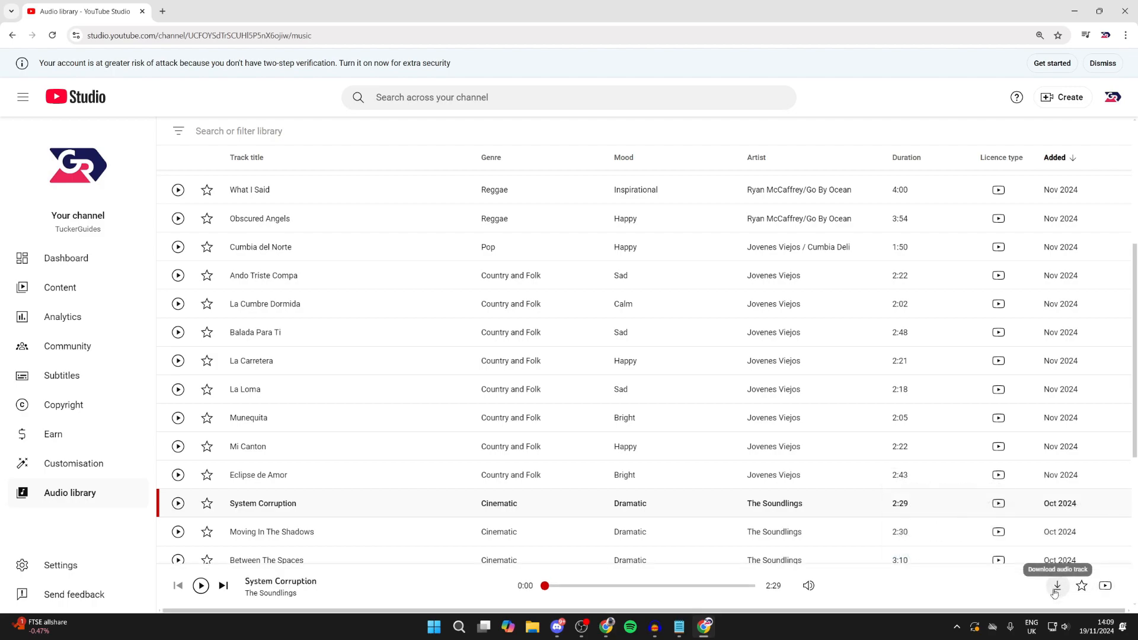
click(1057, 586)
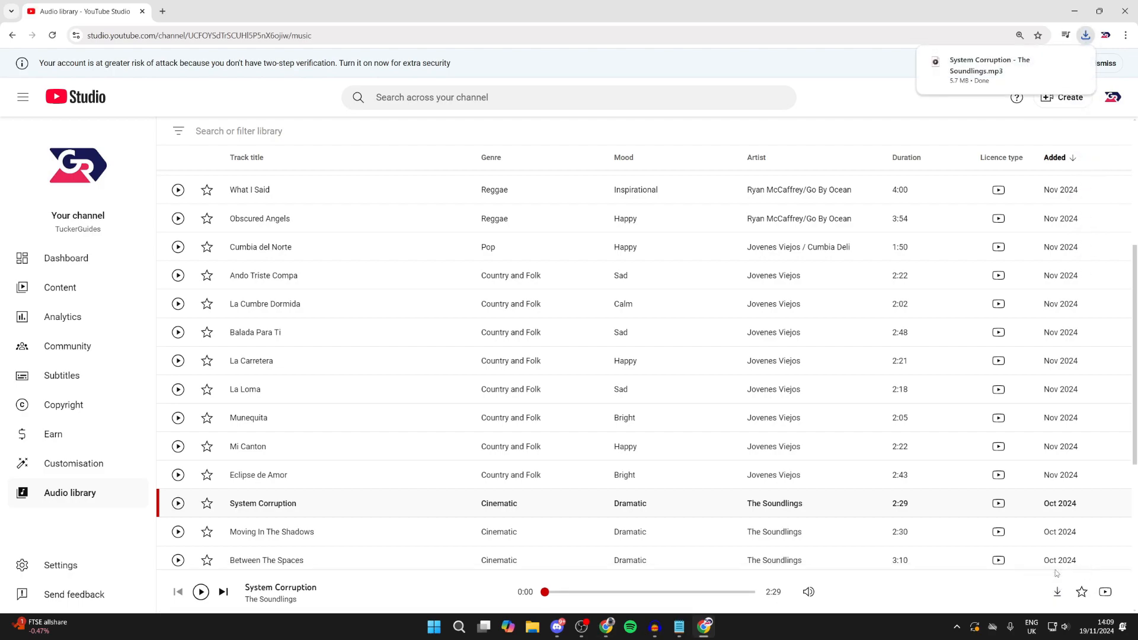